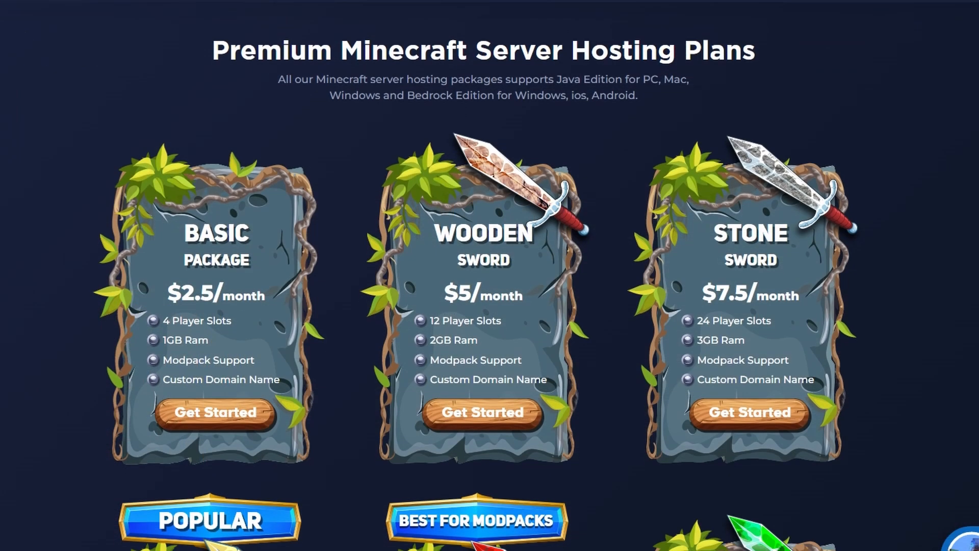
# Stop the running test server in the Multicraft panel after browsing the FileZilla download page.
pyautogui.scroll(-3)
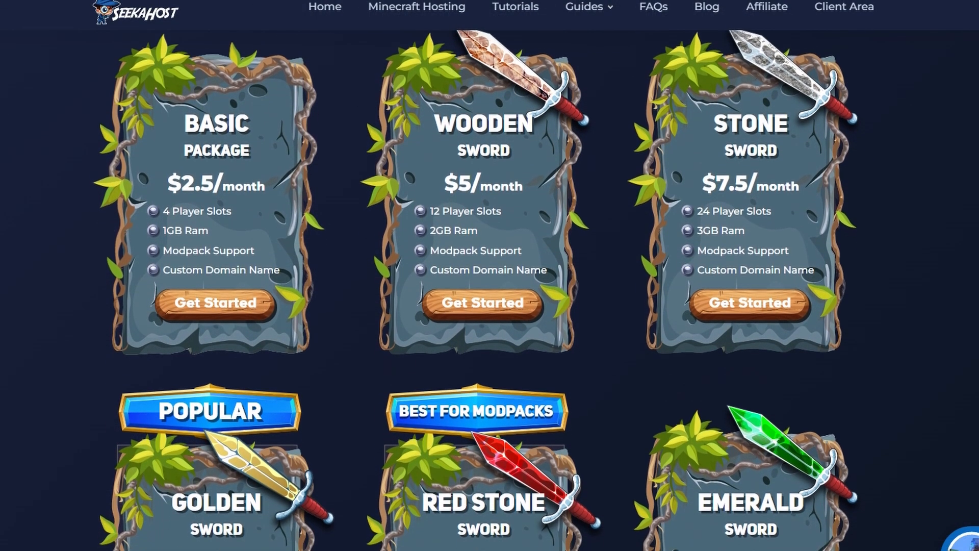
pyautogui.scroll(-3)
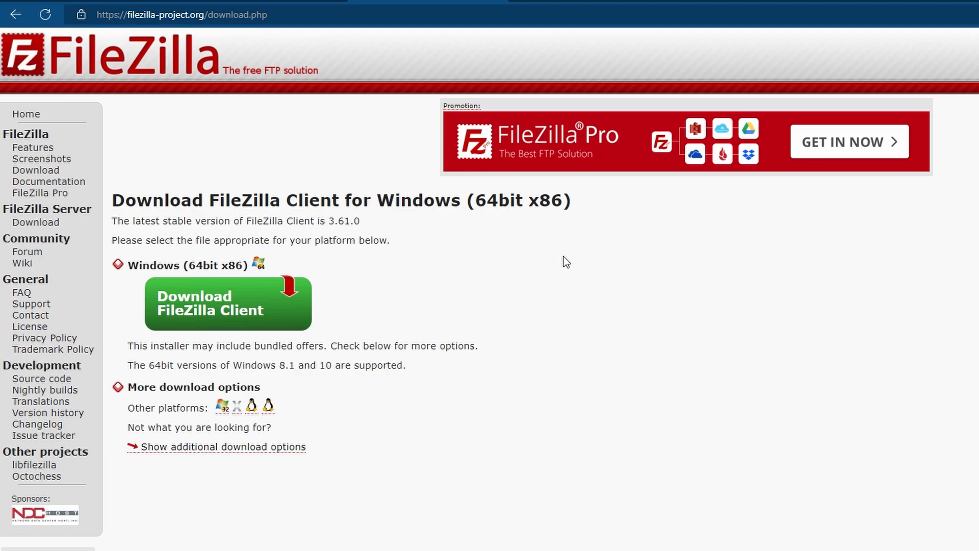
pyautogui.moveTo(271, 316)
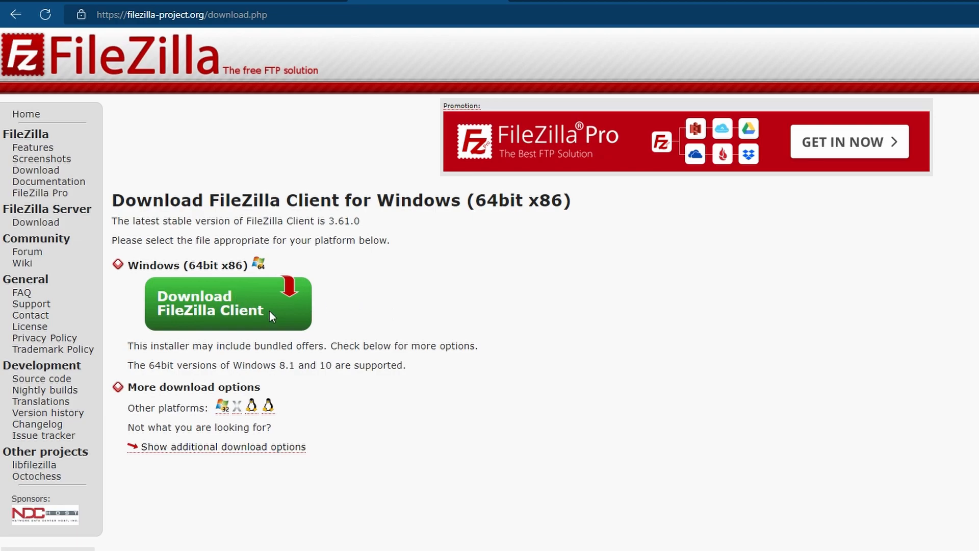
pyautogui.moveTo(649, 346)
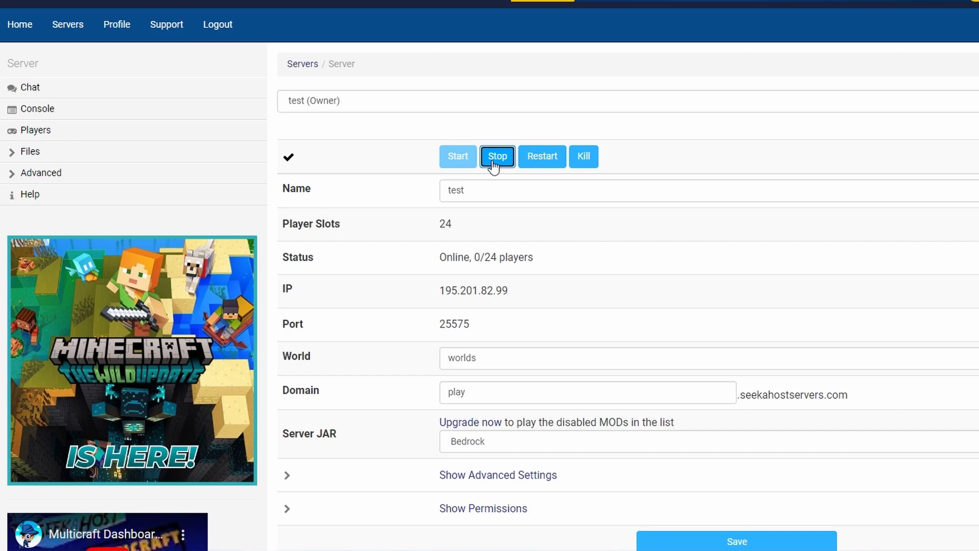
pyautogui.click(498, 156)
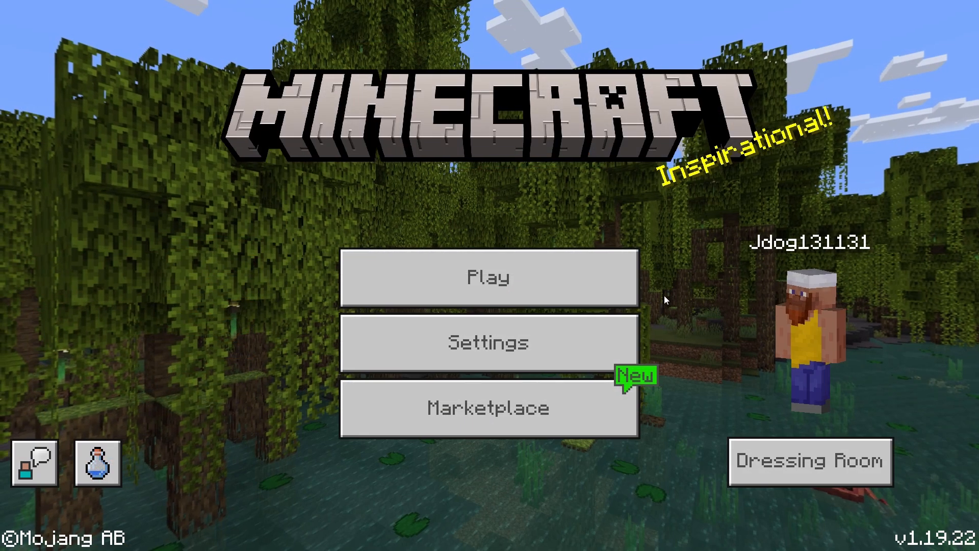
# Create a new Creative-mode world named My World from the Worlds list.
pyautogui.click(489, 277)
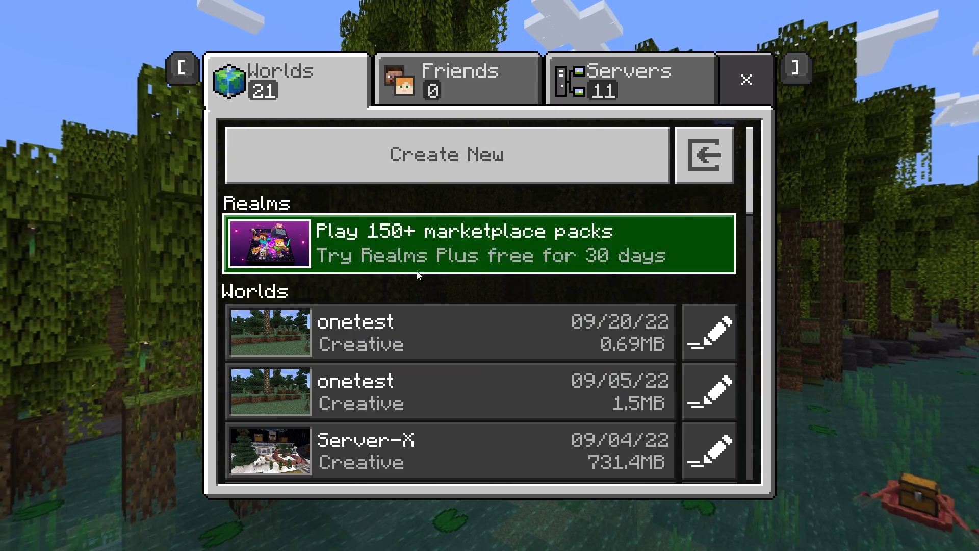
pyautogui.click(447, 155)
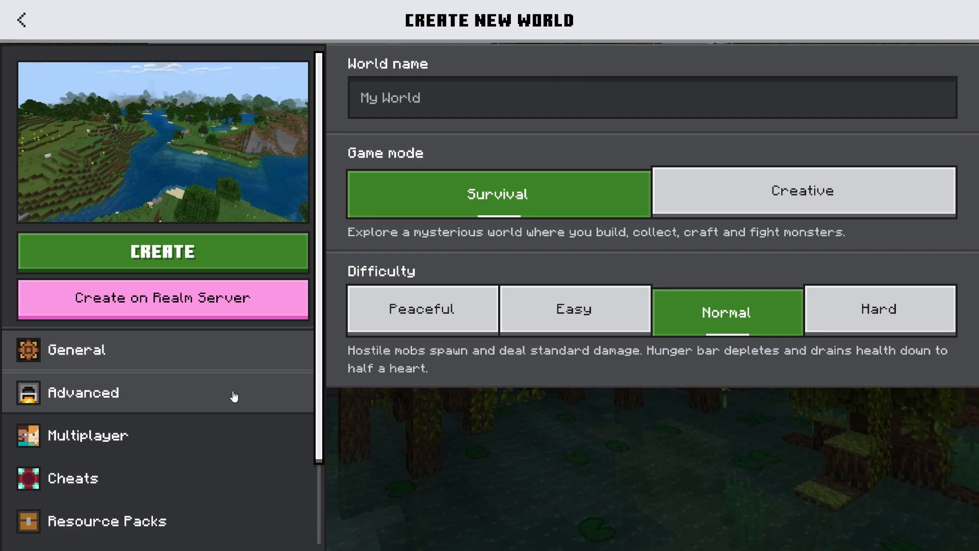
pyautogui.moveTo(455, 322)
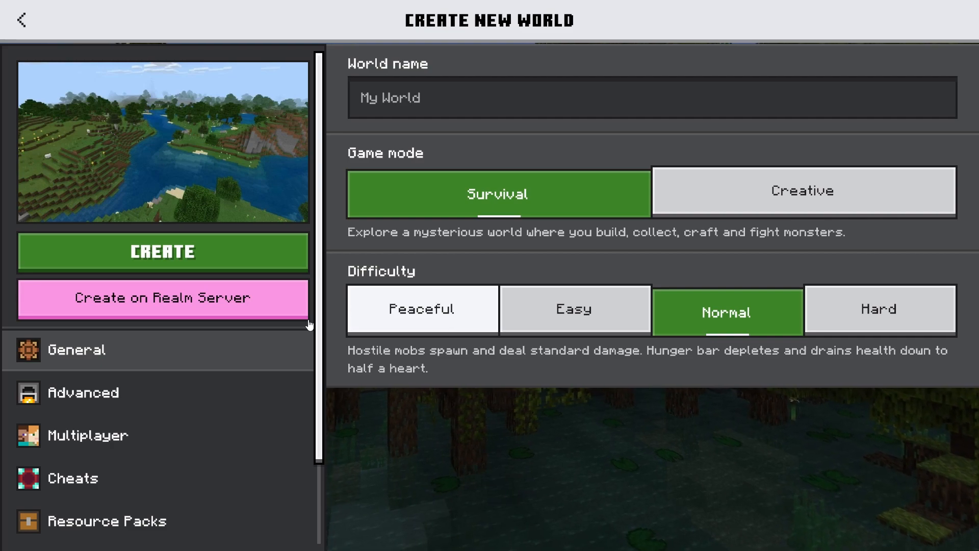
pyautogui.click(804, 191)
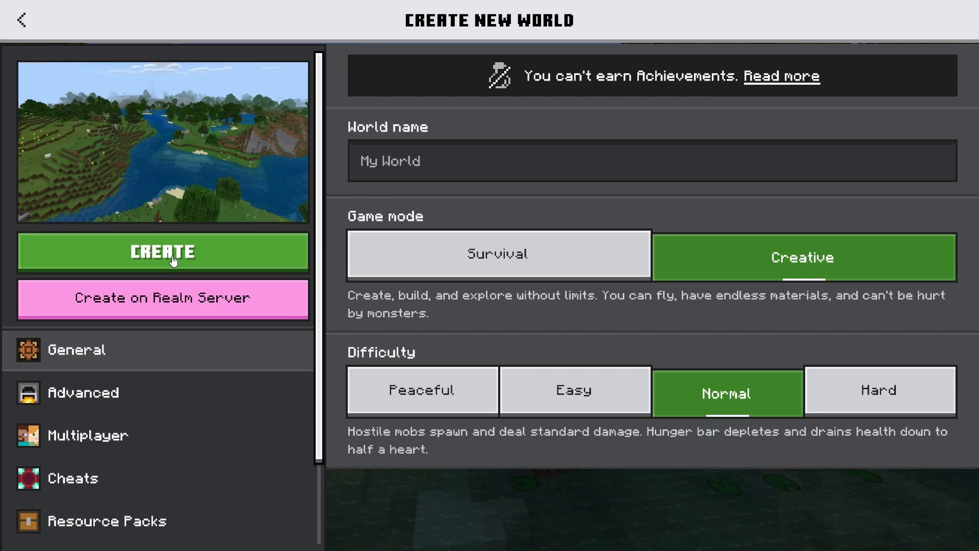
pyautogui.click(163, 251)
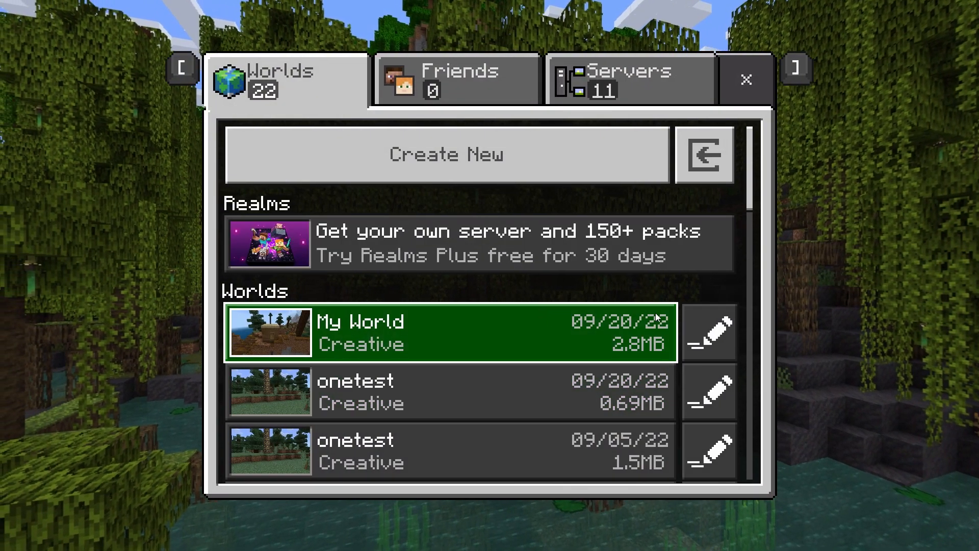
pyautogui.moveTo(710, 340)
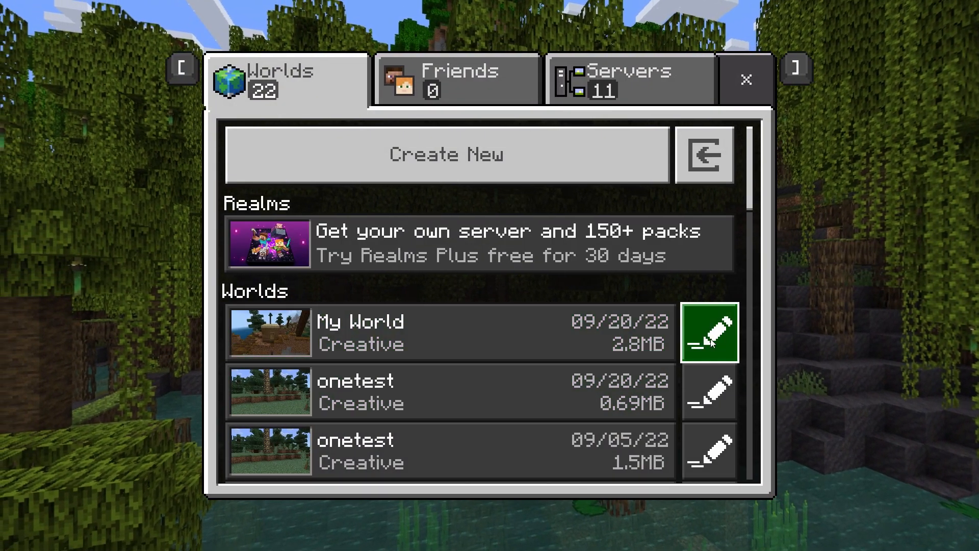
# Export My World from its Game Settings as a My World.mcworld file.
pyautogui.click(710, 333)
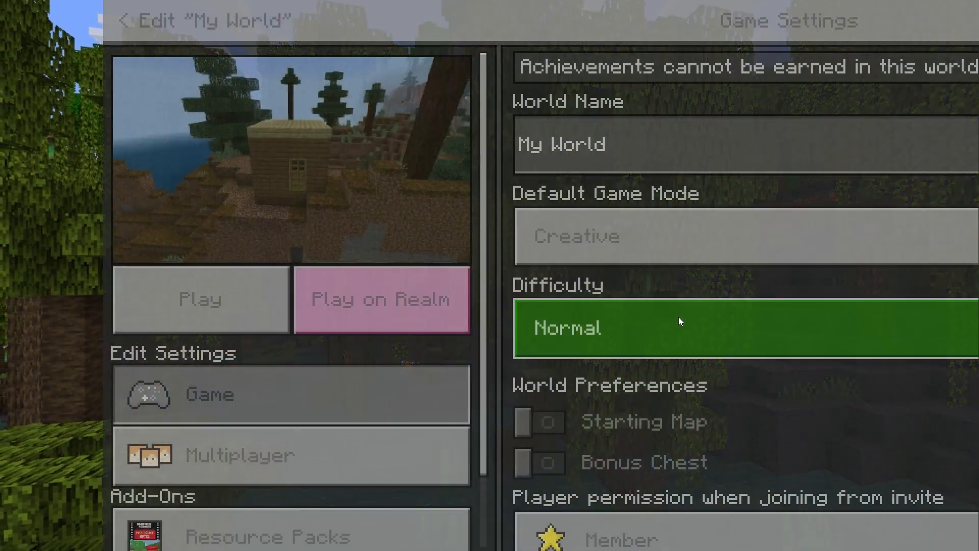
pyautogui.scroll(-3)
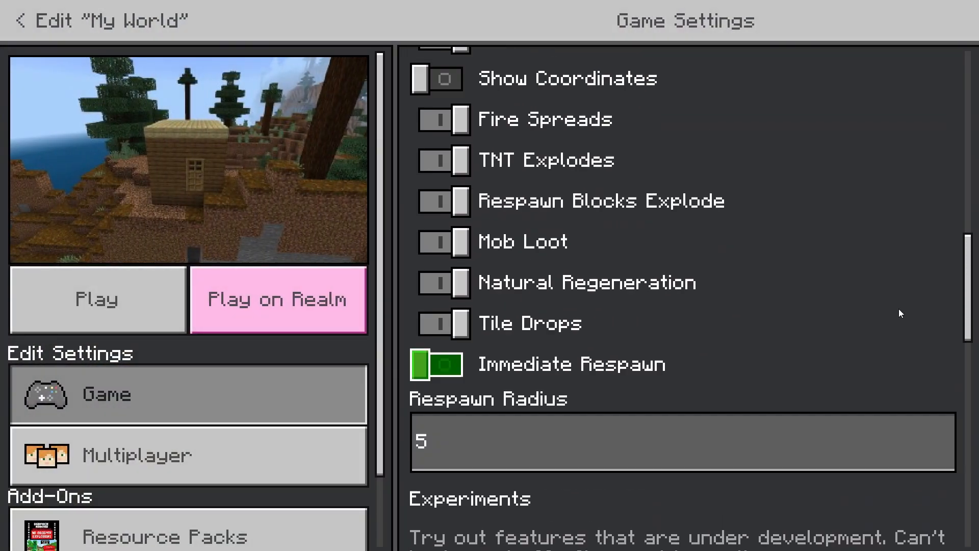
pyautogui.scroll(-3)
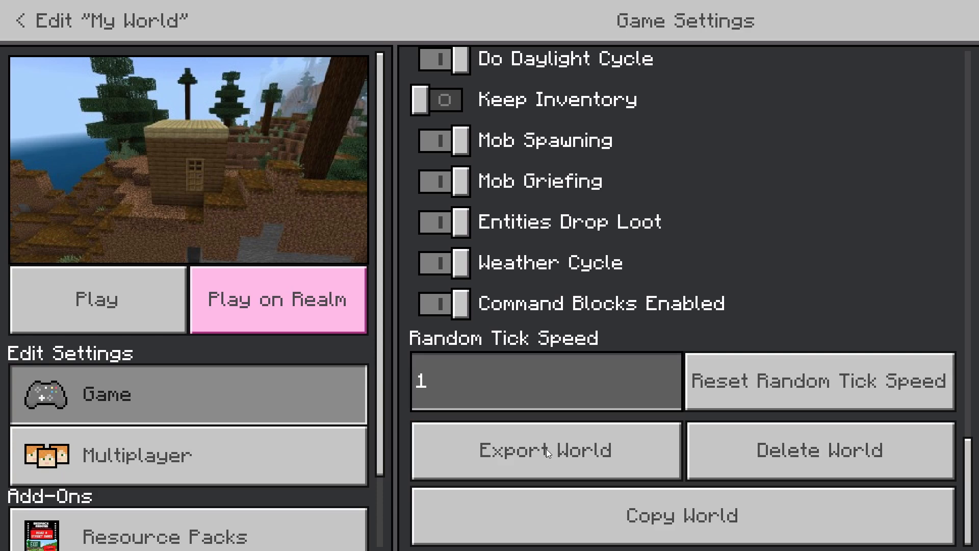
pyautogui.click(547, 451)
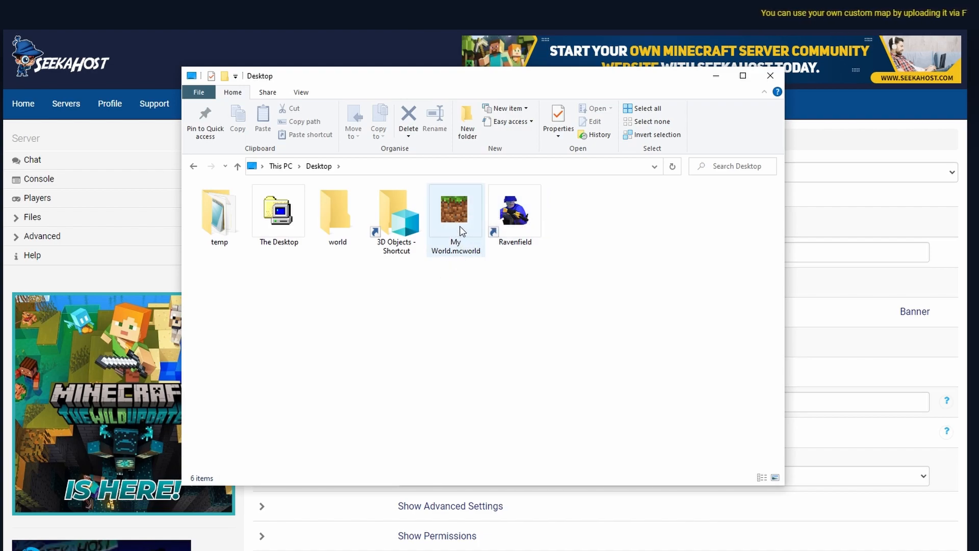
pyautogui.moveTo(462, 245)
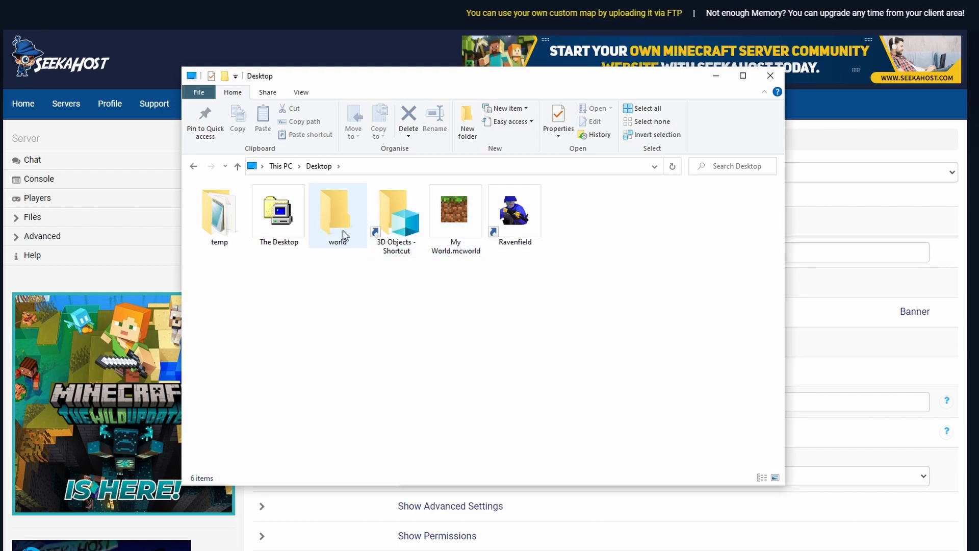
pyautogui.moveTo(347, 216)
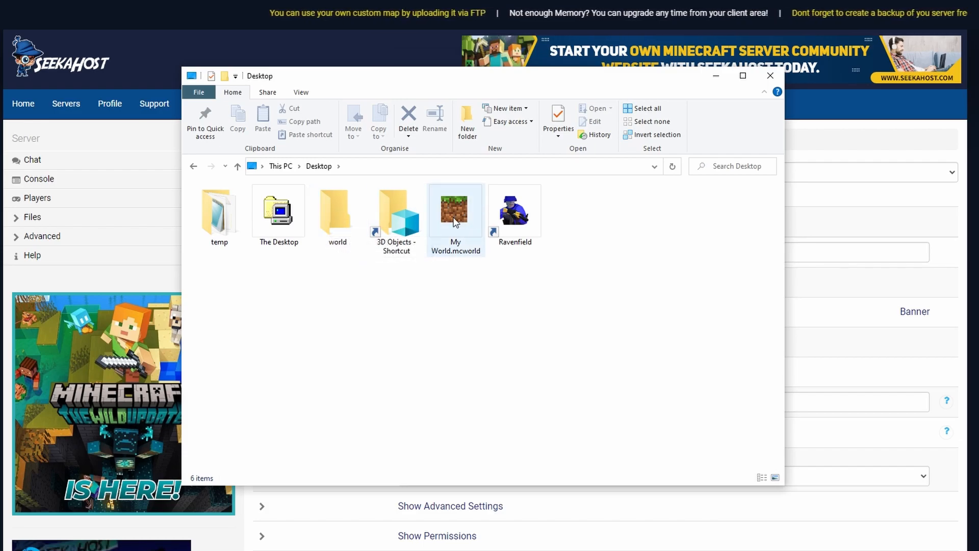
# Extract My World.mcworld with 7-Zip into a desktop world folder and switch to FileZilla.
pyautogui.rightClick(455, 220)
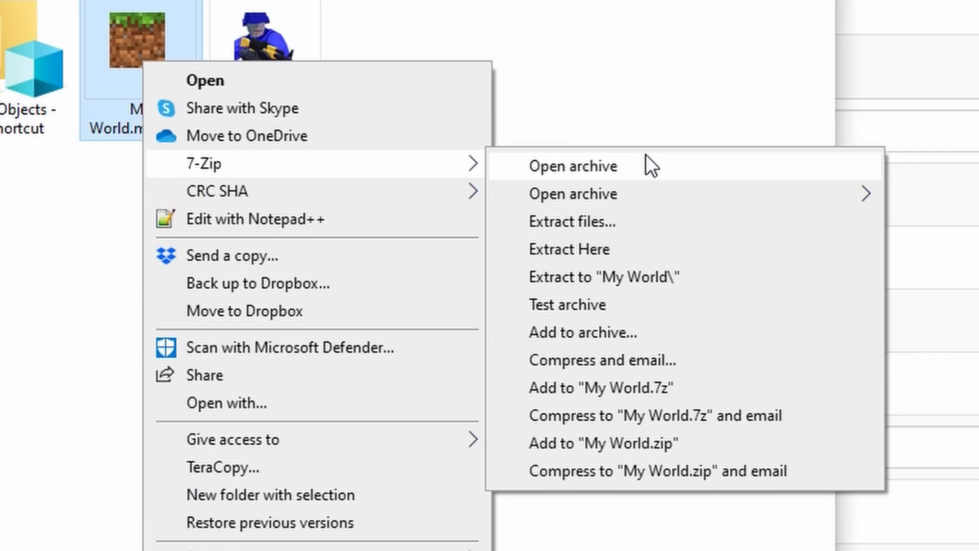
pyautogui.click(574, 165)
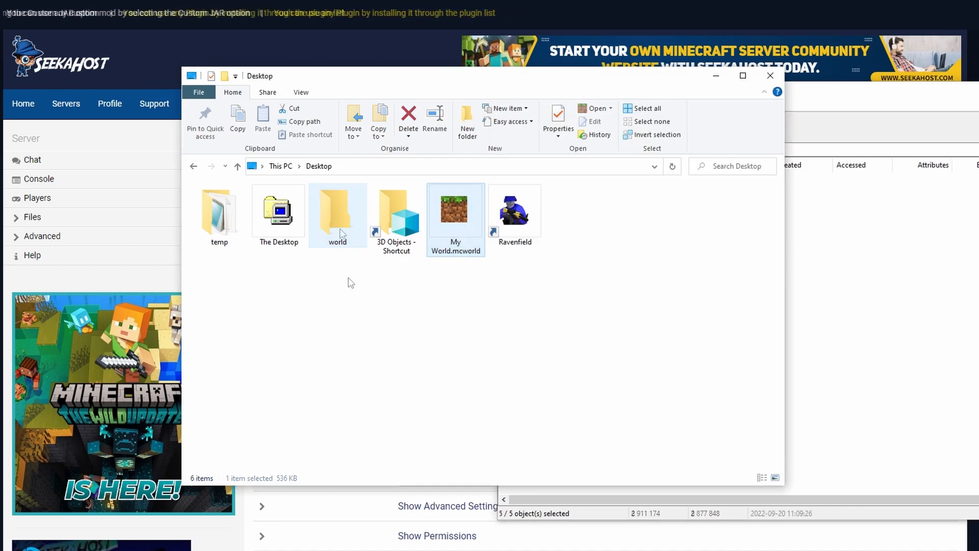
pyautogui.doubleClick(337, 208)
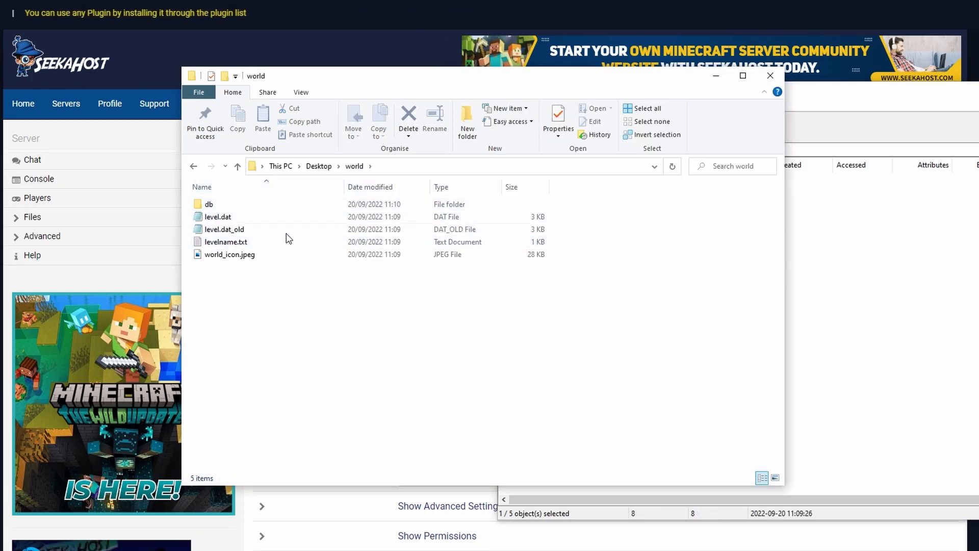
pyautogui.click(217, 216)
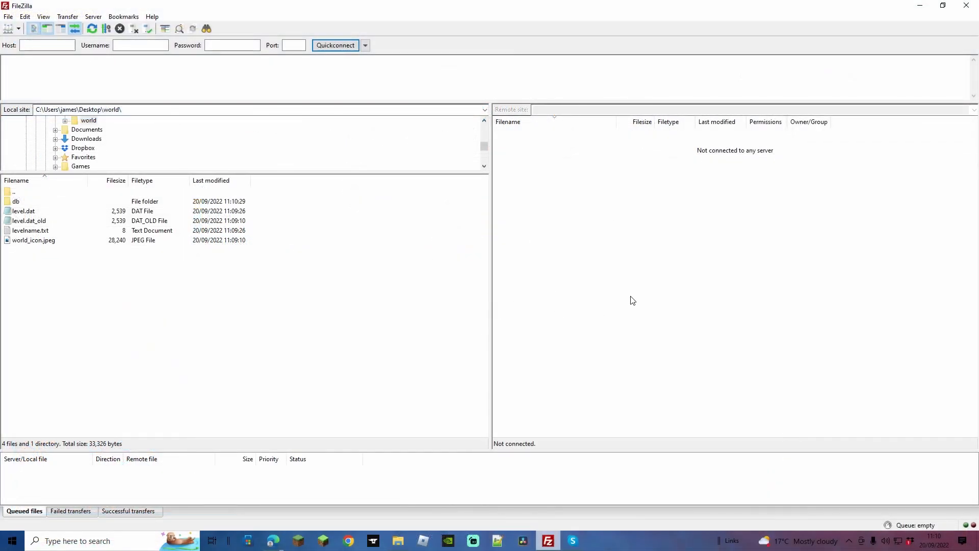
pyautogui.moveTo(412, 198)
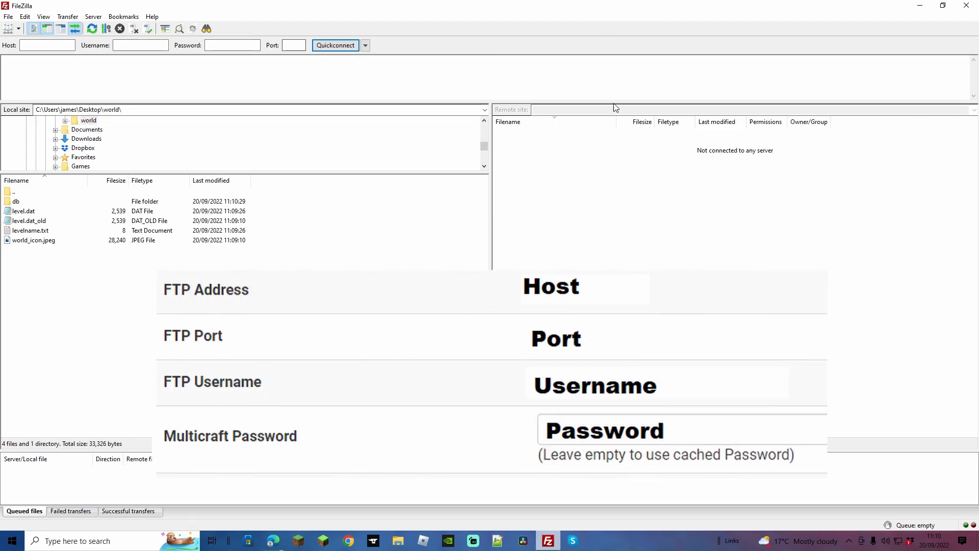
pyautogui.moveTo(604, 172)
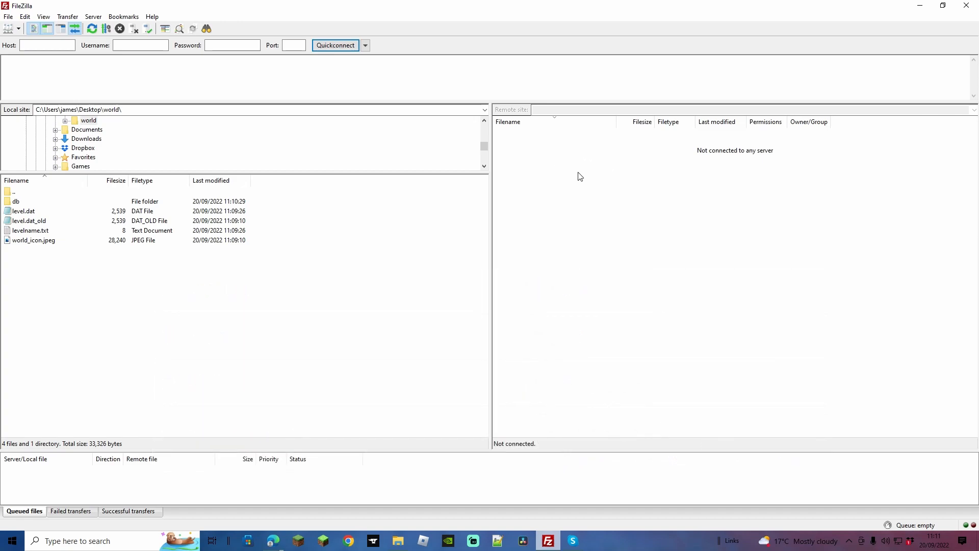
pyautogui.moveTo(592, 185)
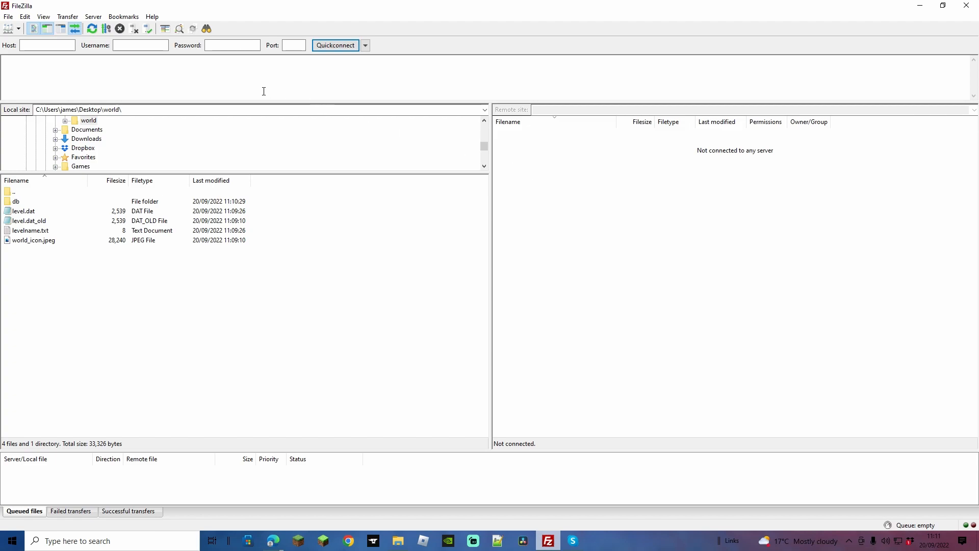
# Connect to the SeekaHost server over FTP with the panel's host, username, password and port.
pyautogui.click(335, 45)
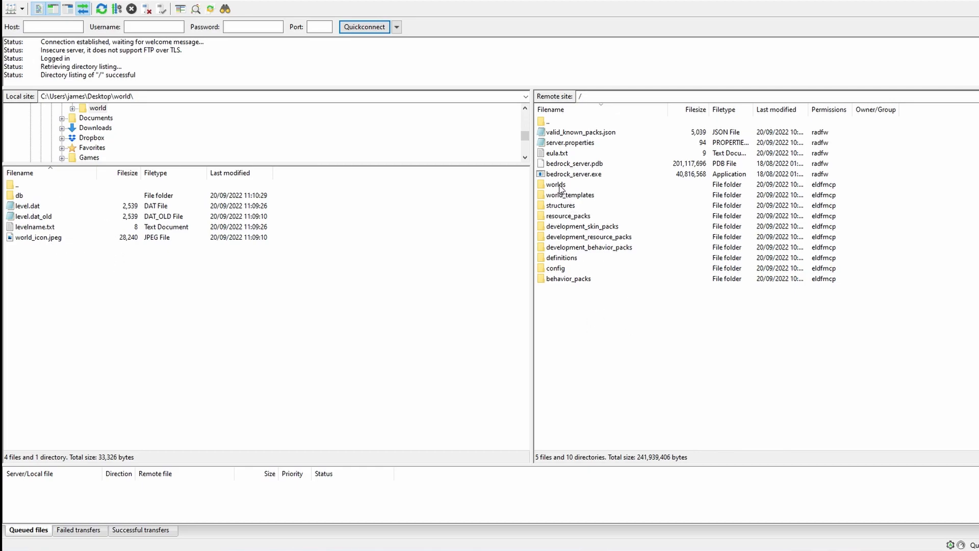
# Upload the local world files into /worlds/worlds, always overwriting the existing level files.
pyautogui.doubleClick(556, 184)
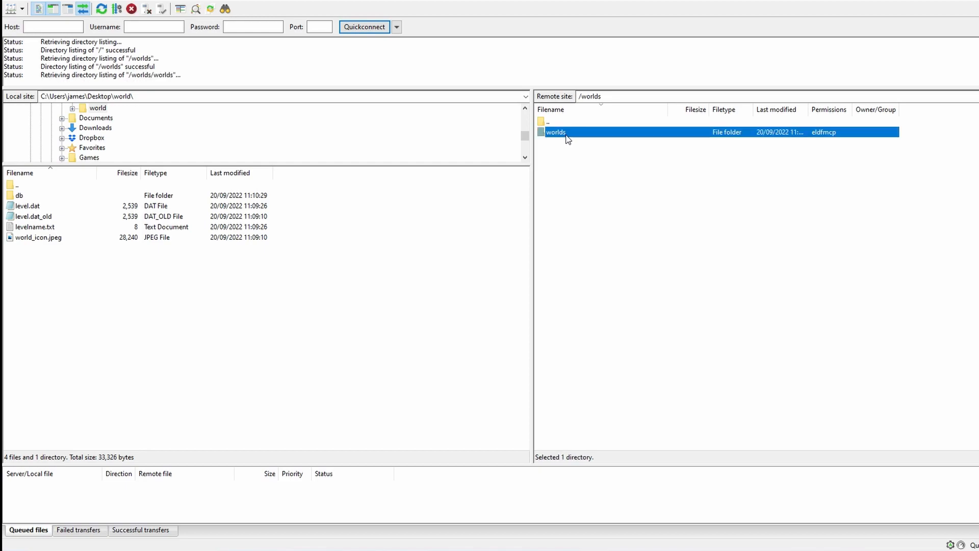
pyautogui.doubleClick(556, 132)
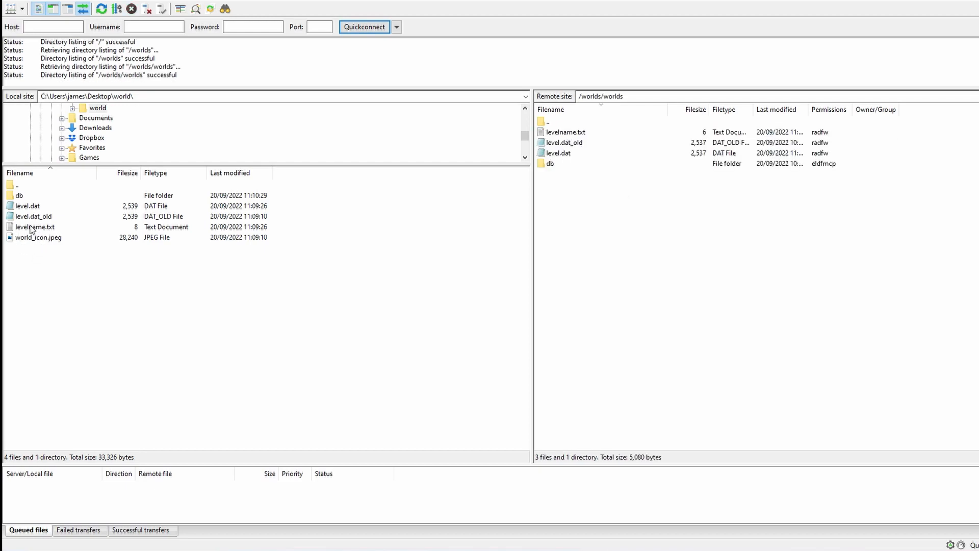
pyautogui.click(31, 226)
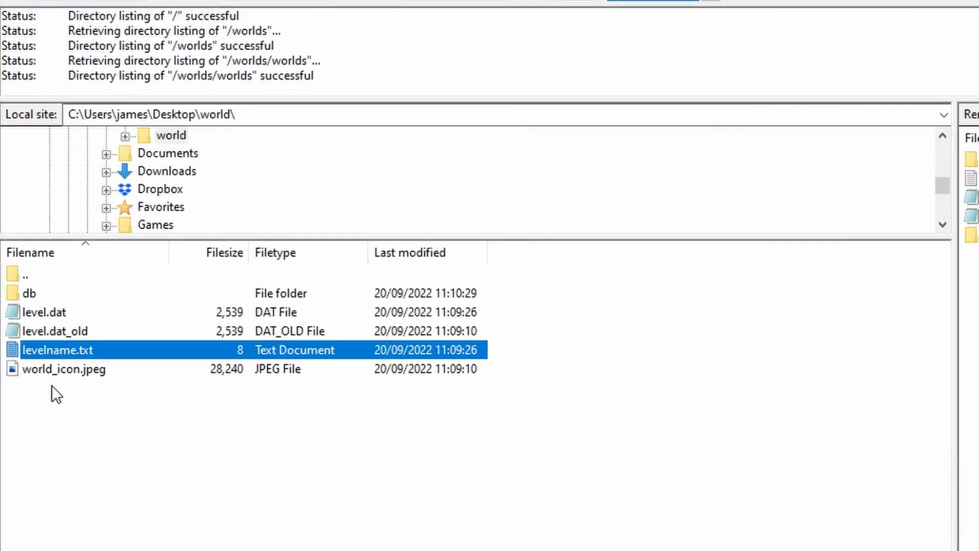
pyautogui.click(55, 331)
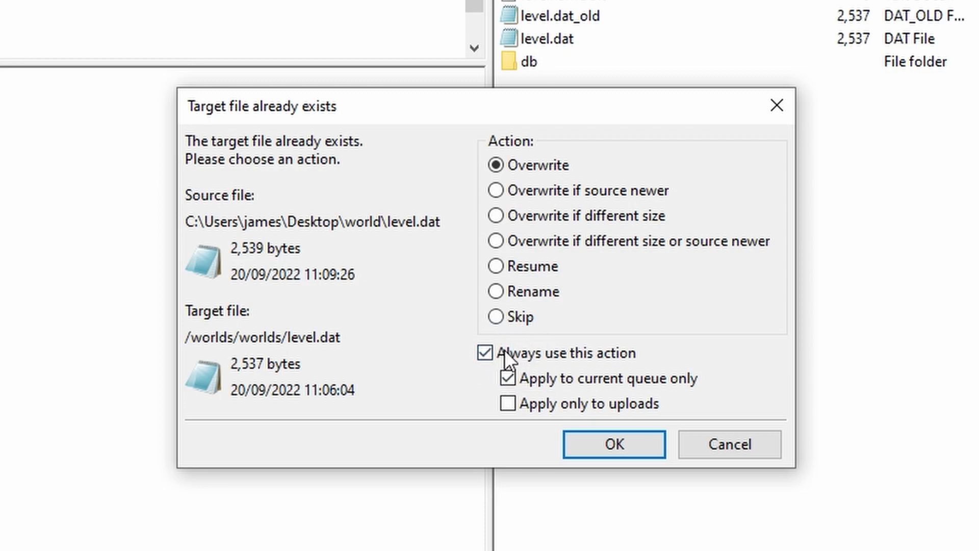
pyautogui.click(615, 444)
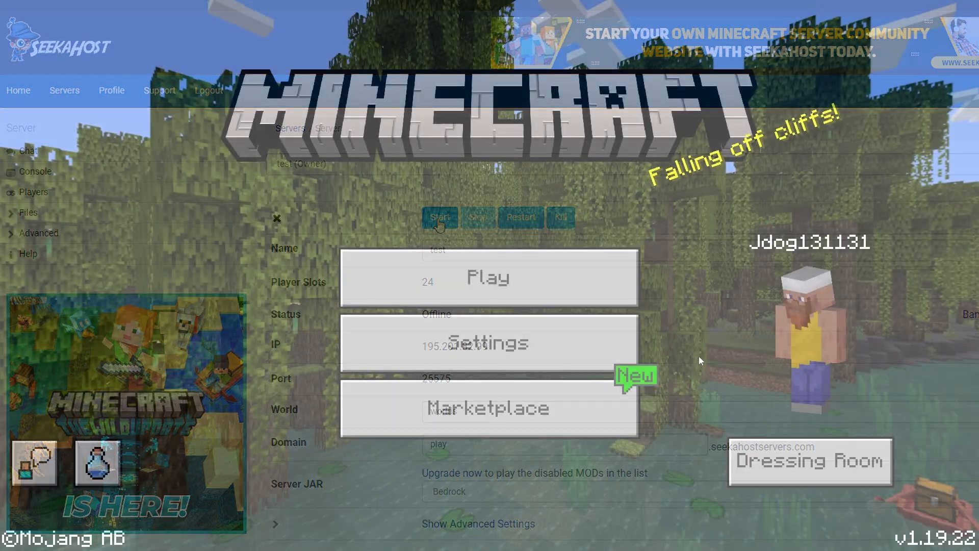
# Join the SeekaHost server from the Servers list and spawn into the uploaded world.
pyautogui.click(488, 277)
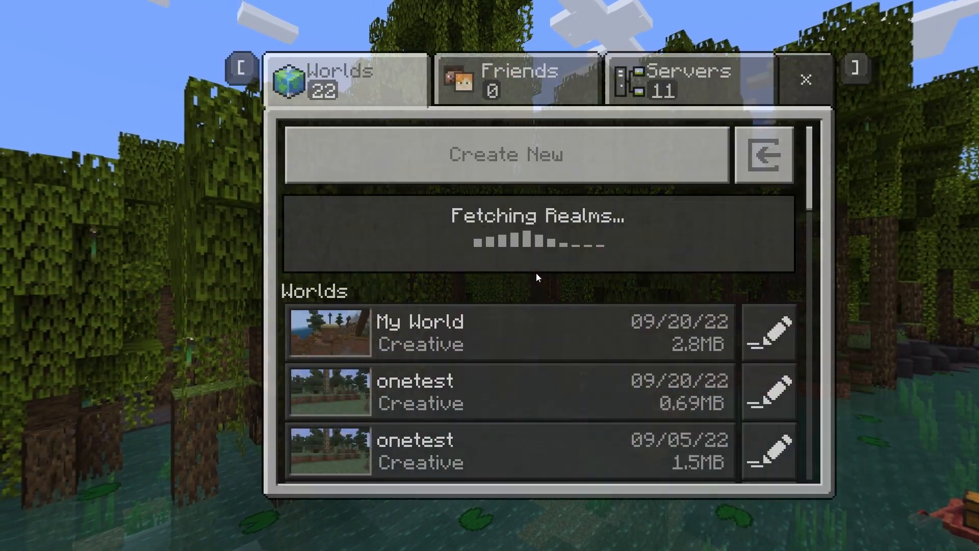
pyautogui.click(673, 80)
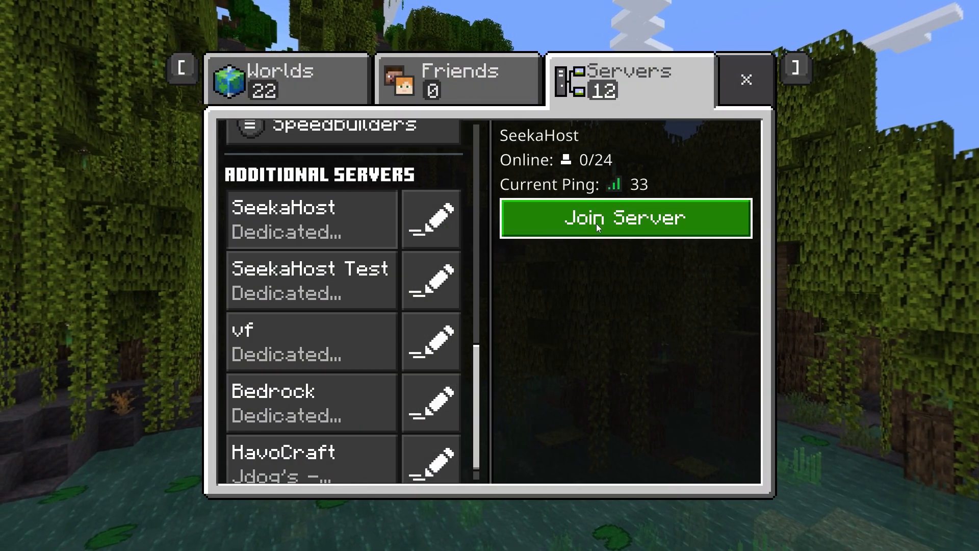
pyautogui.click(627, 217)
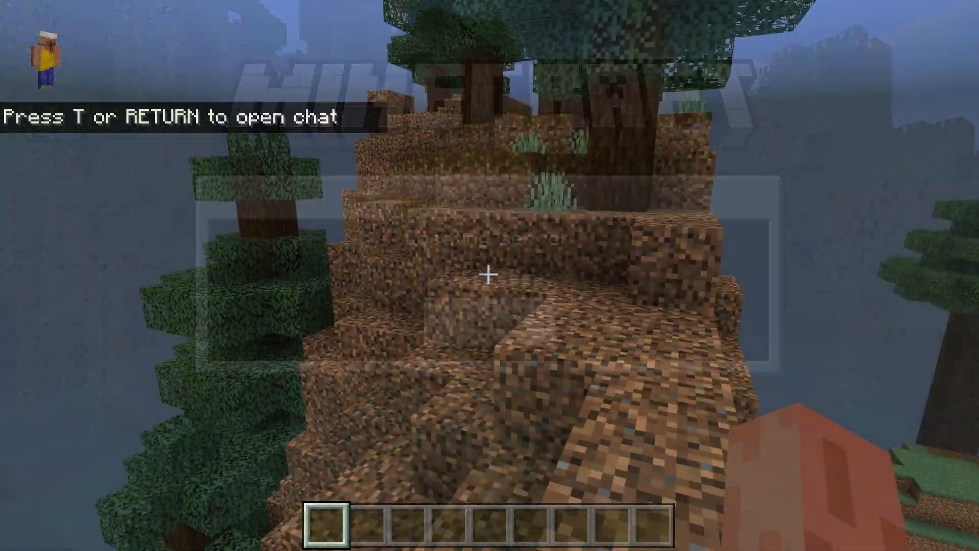